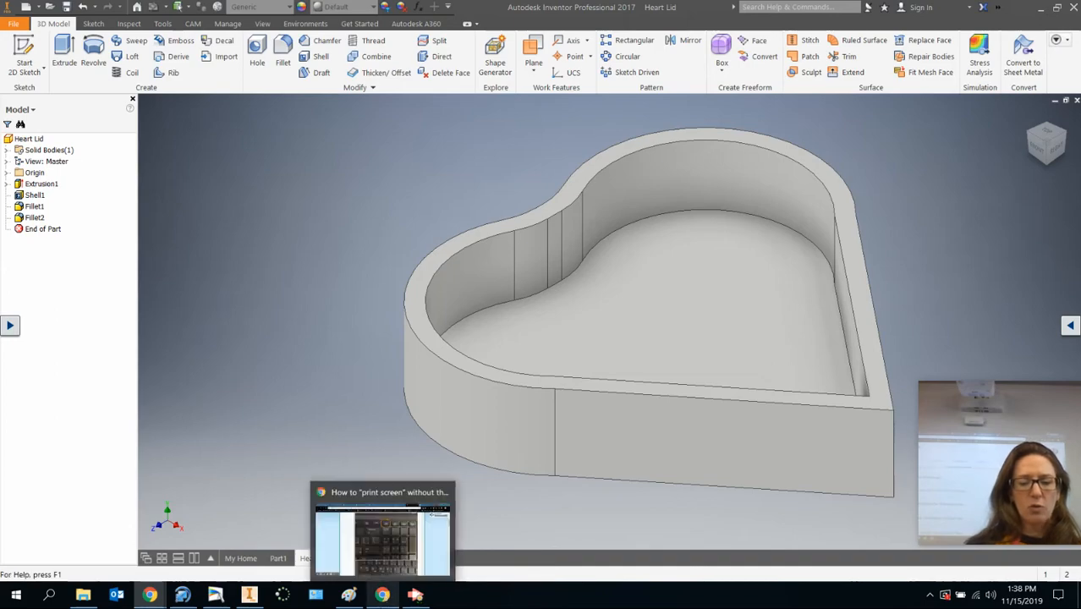
mouse_move(609, 229)
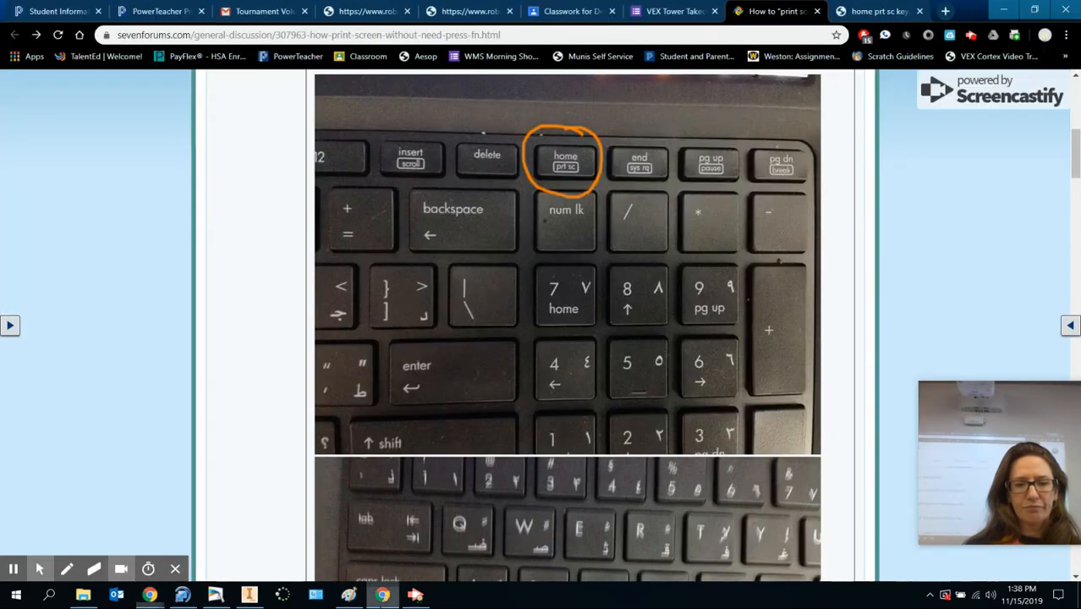
mouse_move(617, 207)
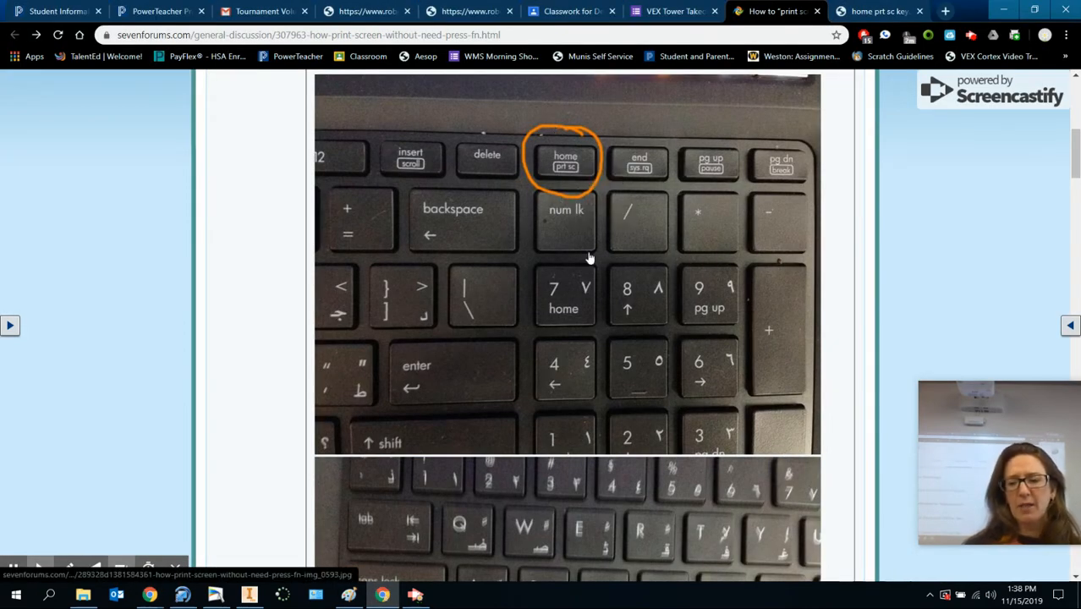
mouse_move(588, 257)
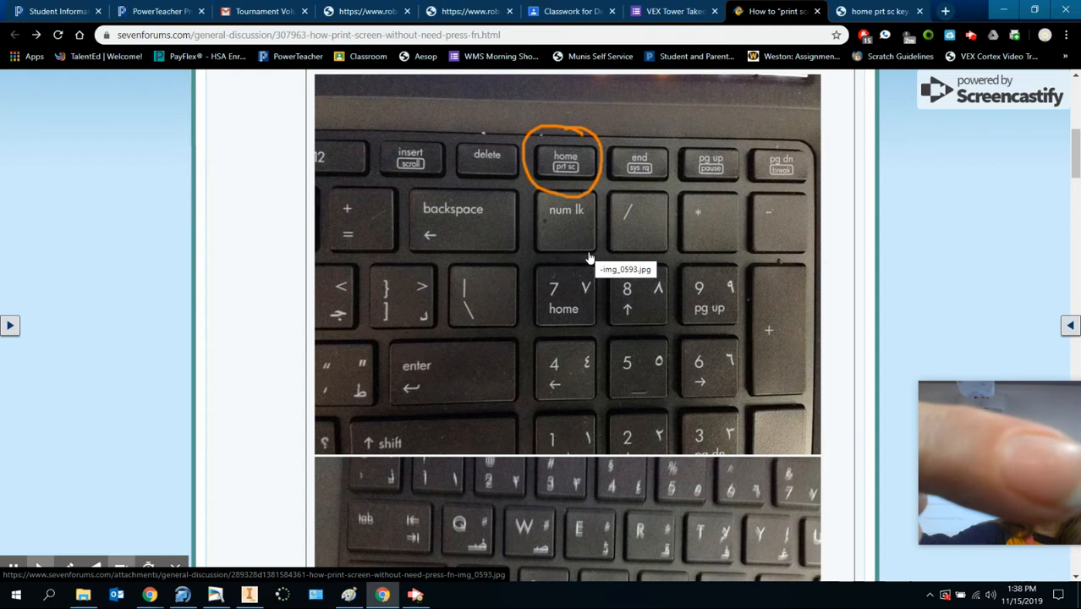
mouse_move(645, 257)
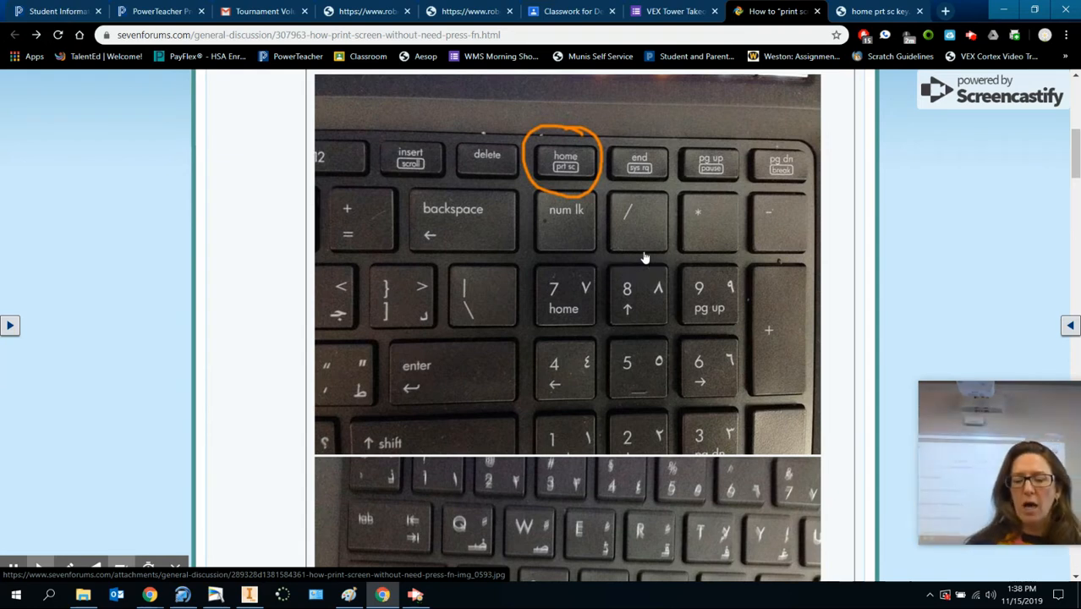
mouse_move(592, 162)
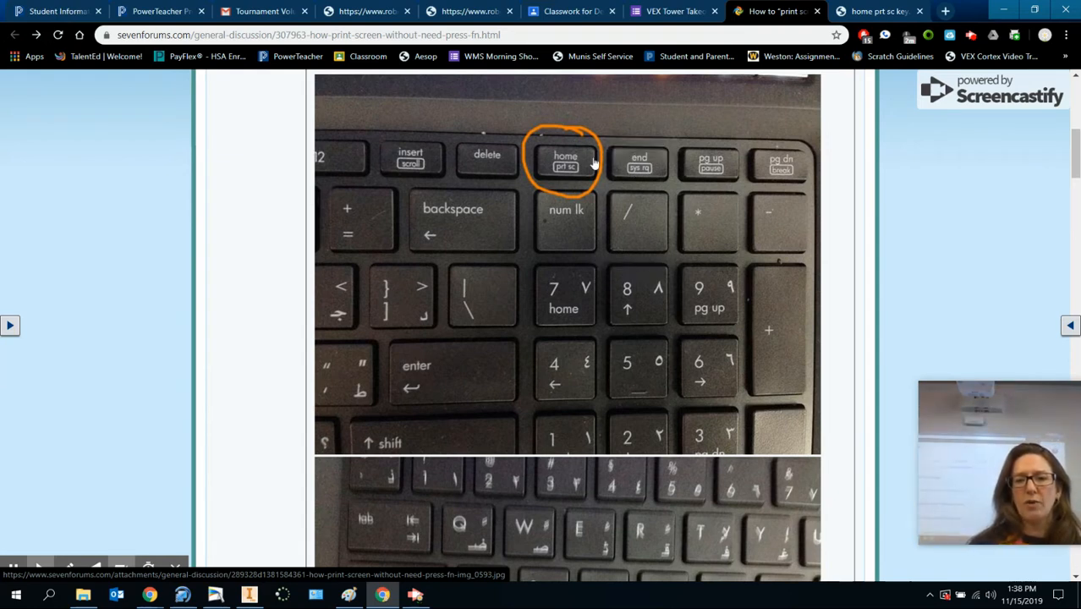
Scroll the sevenforums page down through the keyboard photos with the circled Print Screen key.
scroll(down, 3)
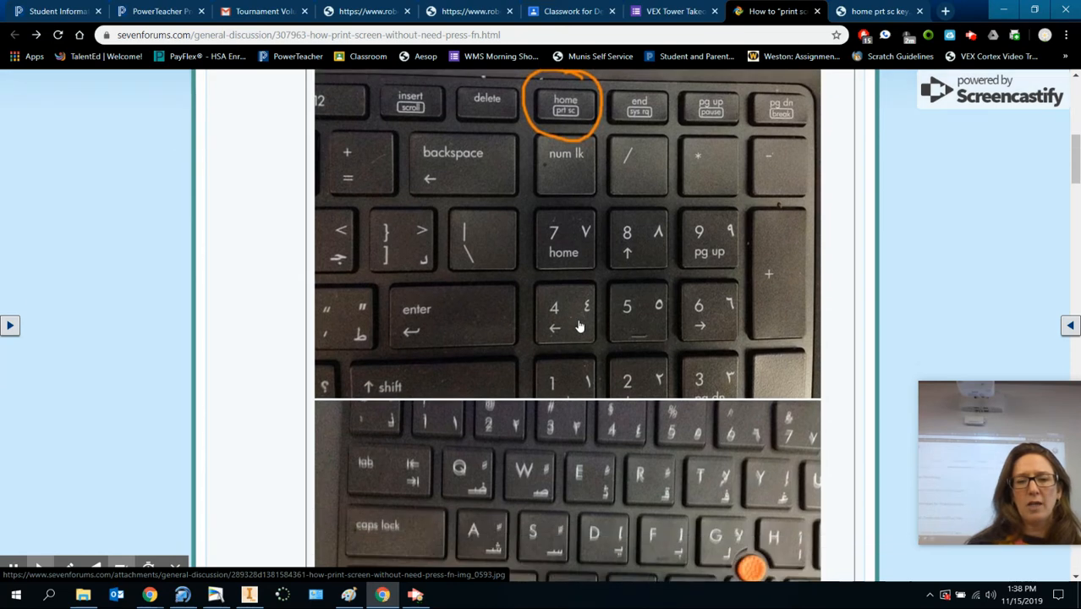
scroll(down, 3)
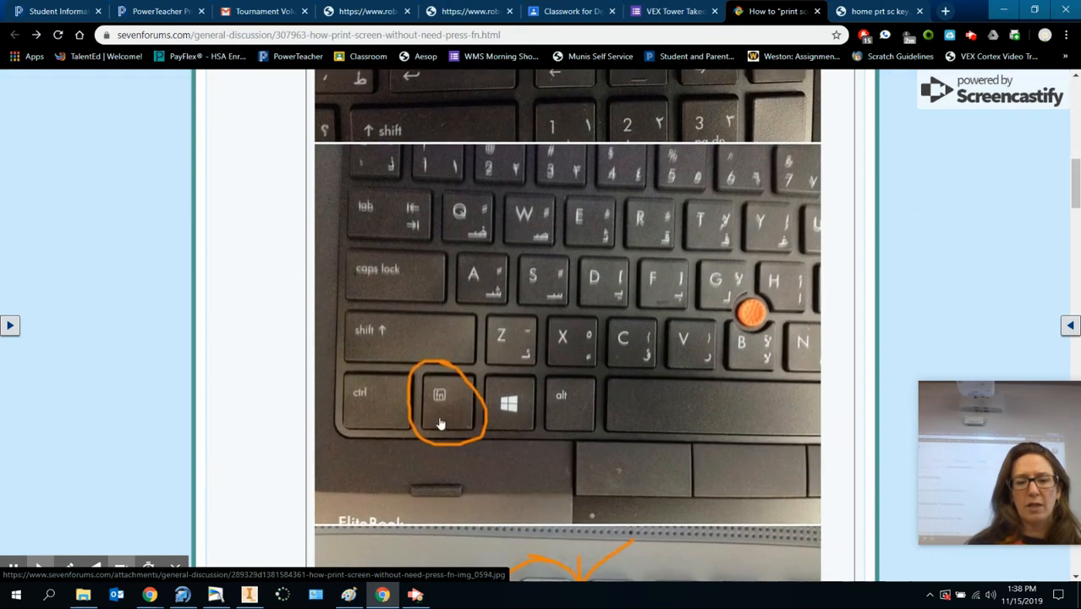
mouse_move(452, 456)
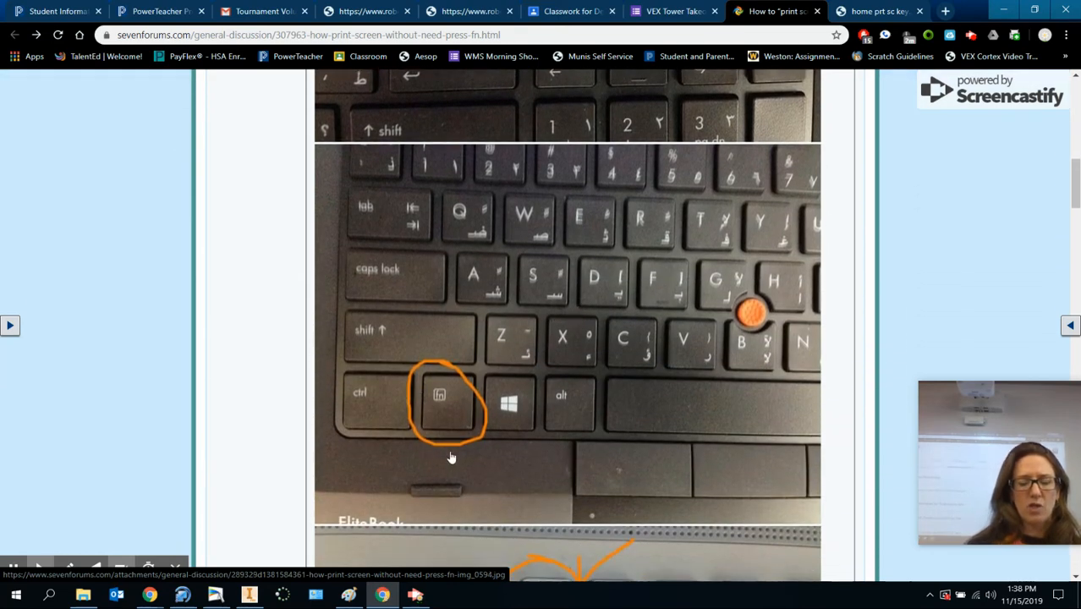
mouse_move(495, 406)
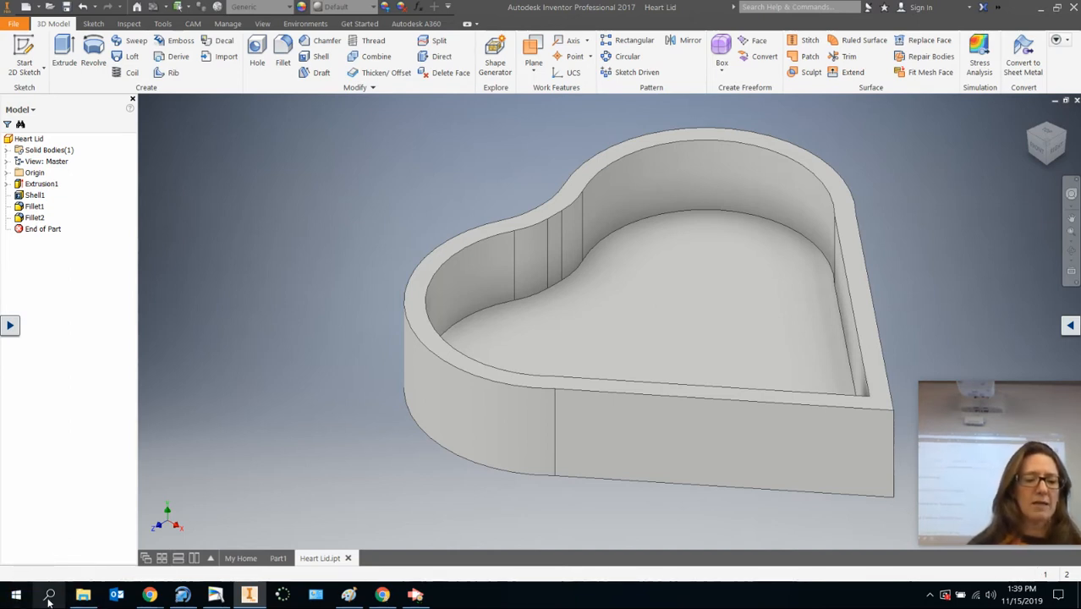
Launch Paint from Start search ('pai') to paste the heart-part screenshot.
click(48, 595)
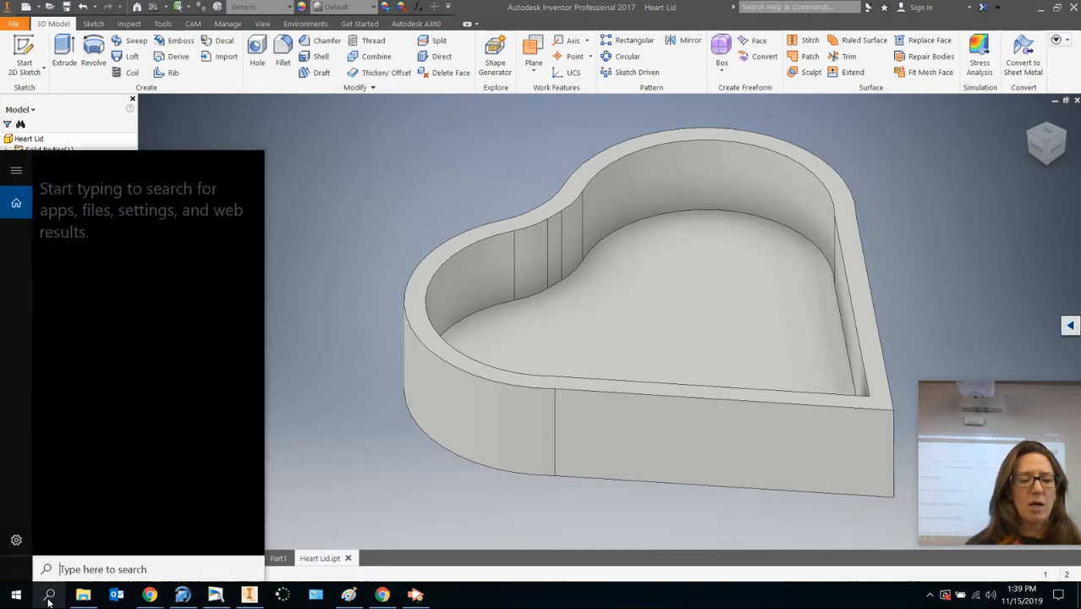
text(pain)
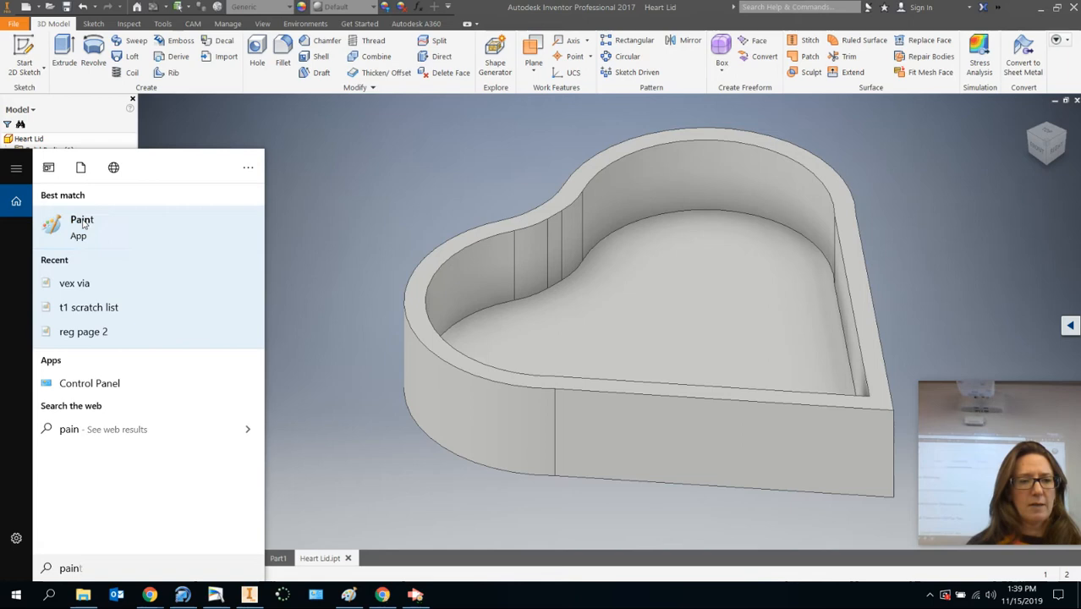
click(81, 227)
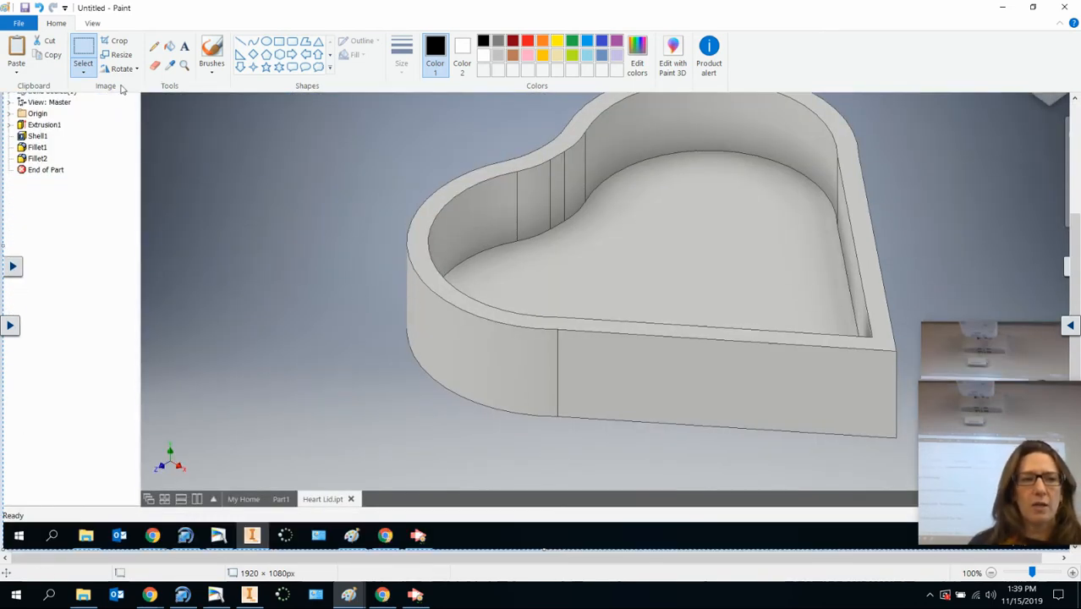
Start saving as PNG and browse to Google Drive > My Drive > Engineering.
click(19, 24)
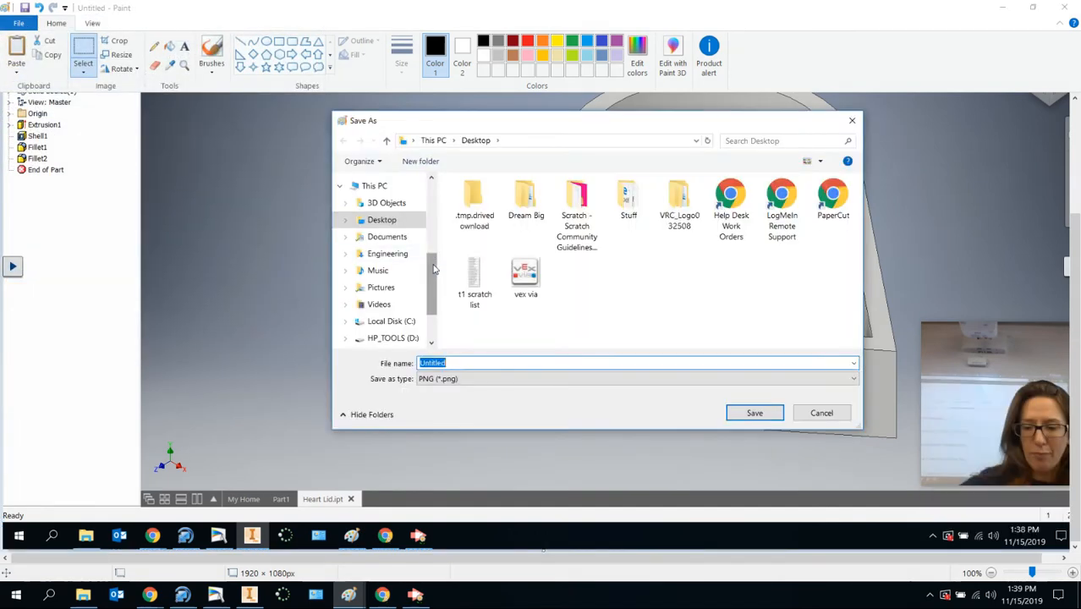
scroll(down, 3)
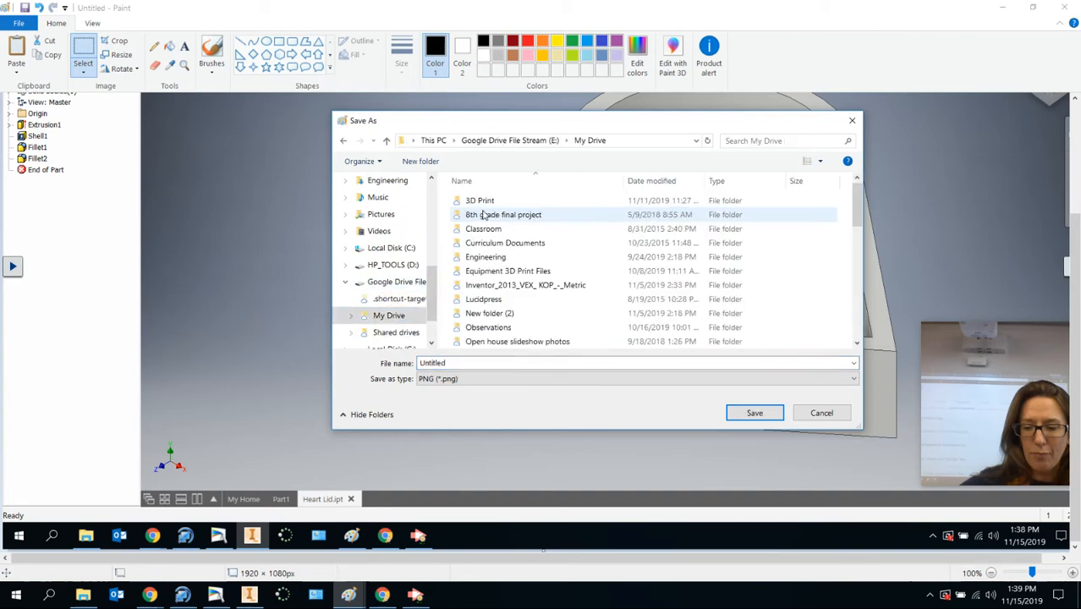
double_click(486, 257)
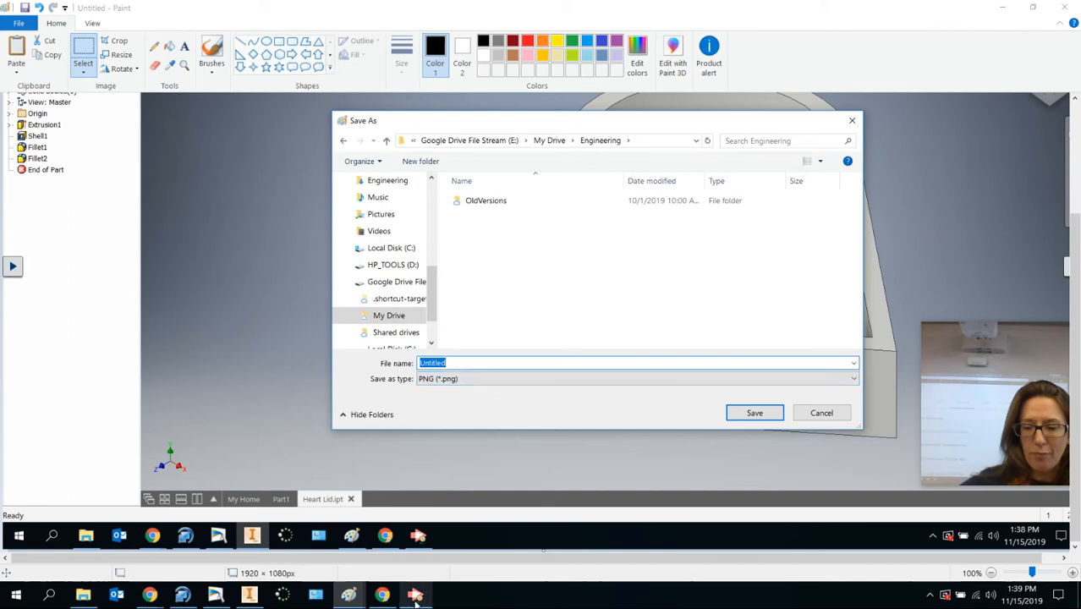
Name the file with 'co2', 'RK', 'aplan' and save the CO2 car screenshot PNG.
click(416, 595)
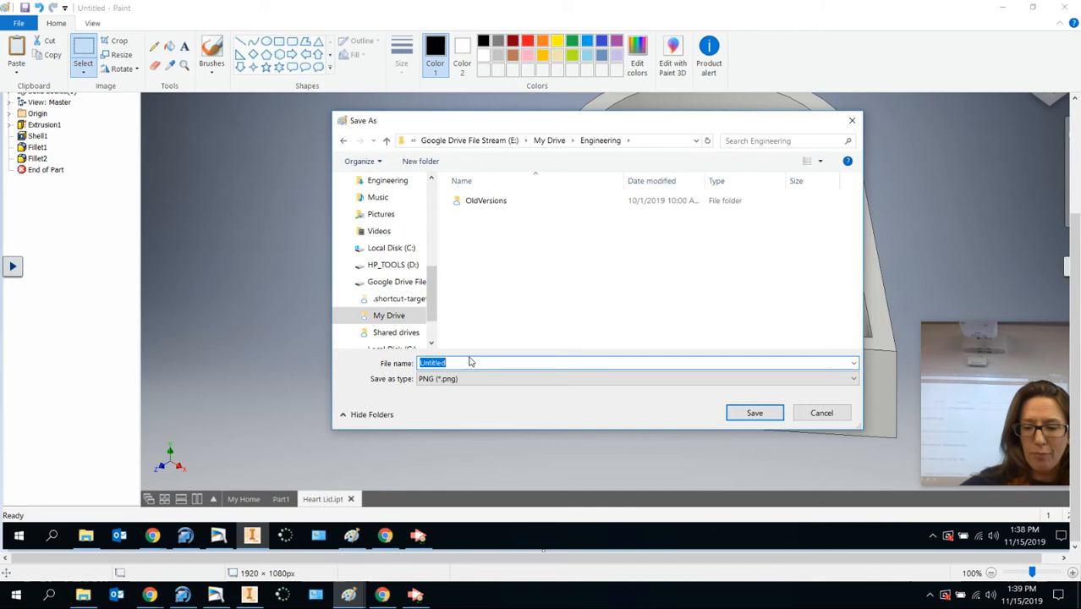
text(co2 car screenshot)
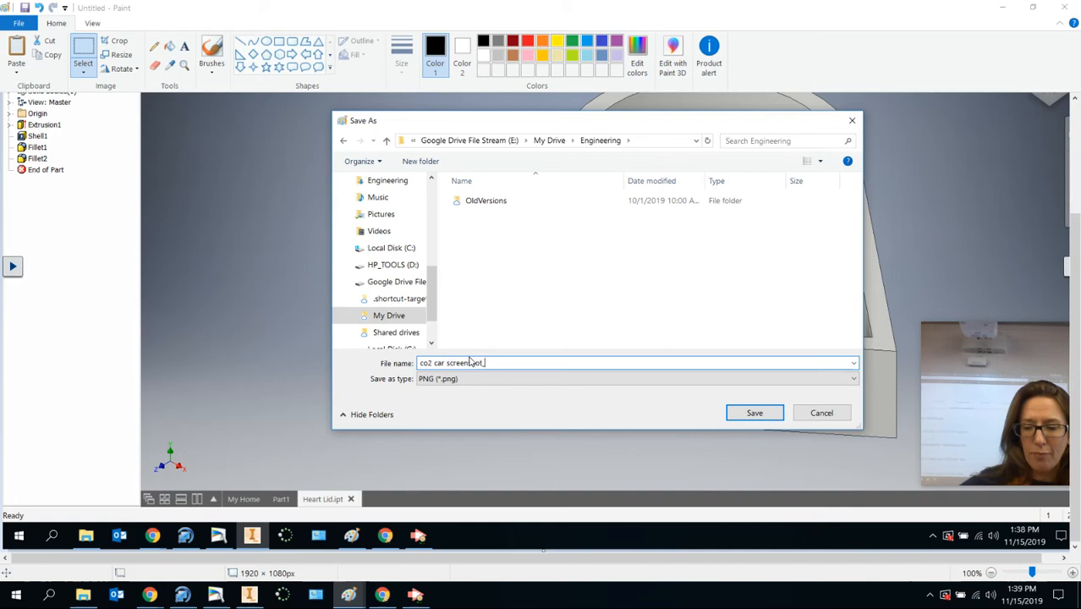
text(RK)
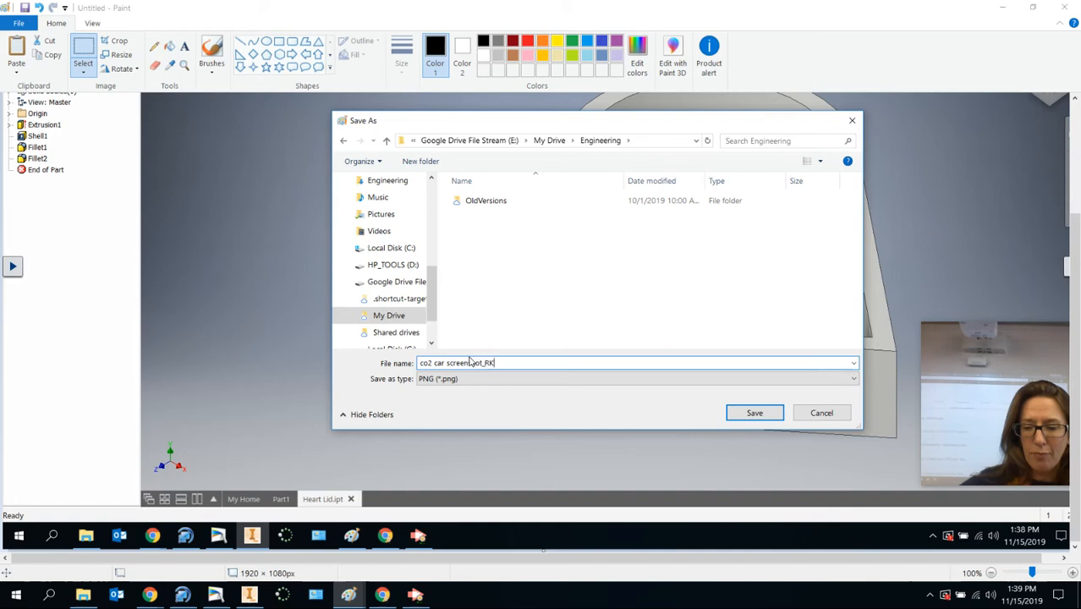
text(aplan)
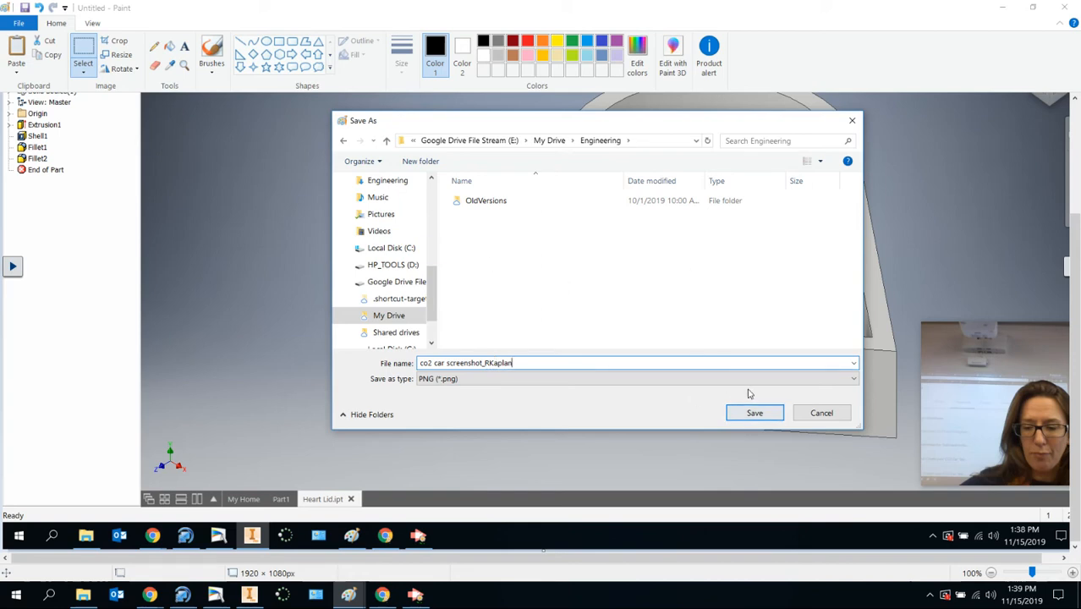
click(754, 413)
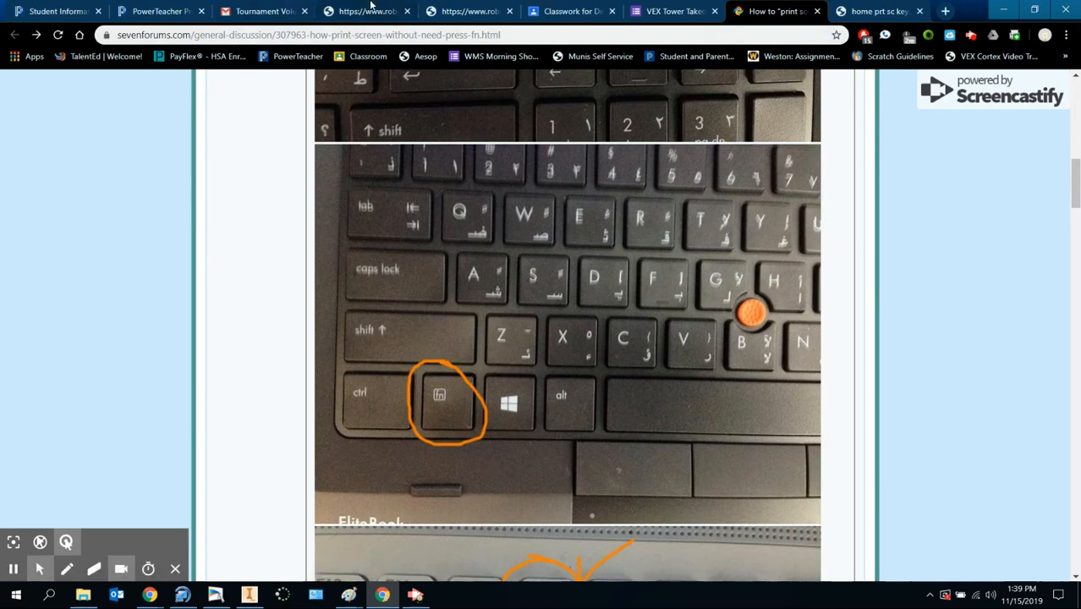
Go to Google Classroom from the Chrome bookmark and show the signed-in account details.
click(367, 56)
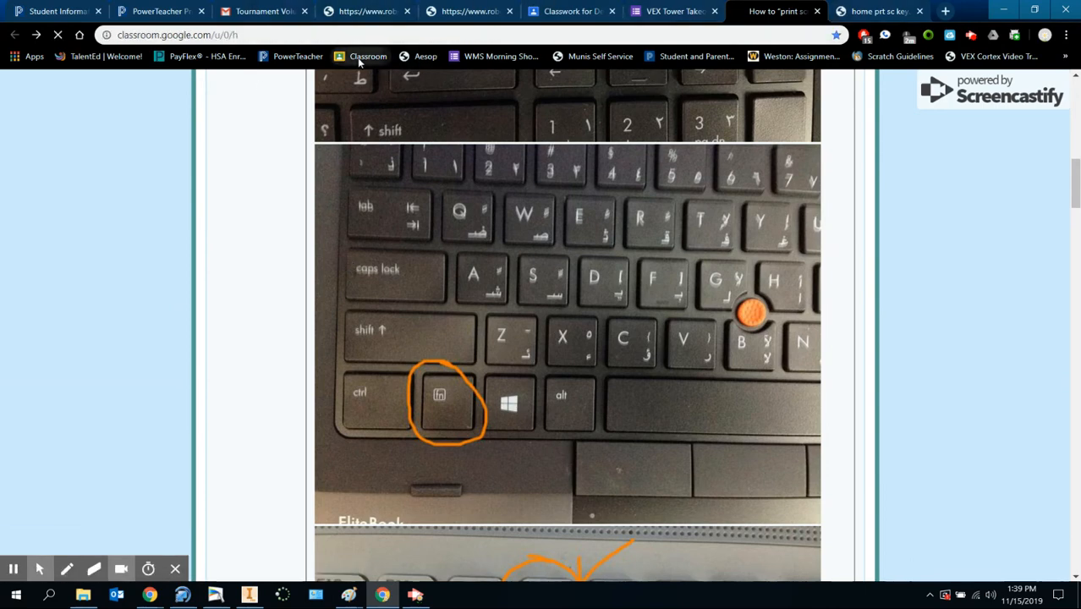
click(367, 56)
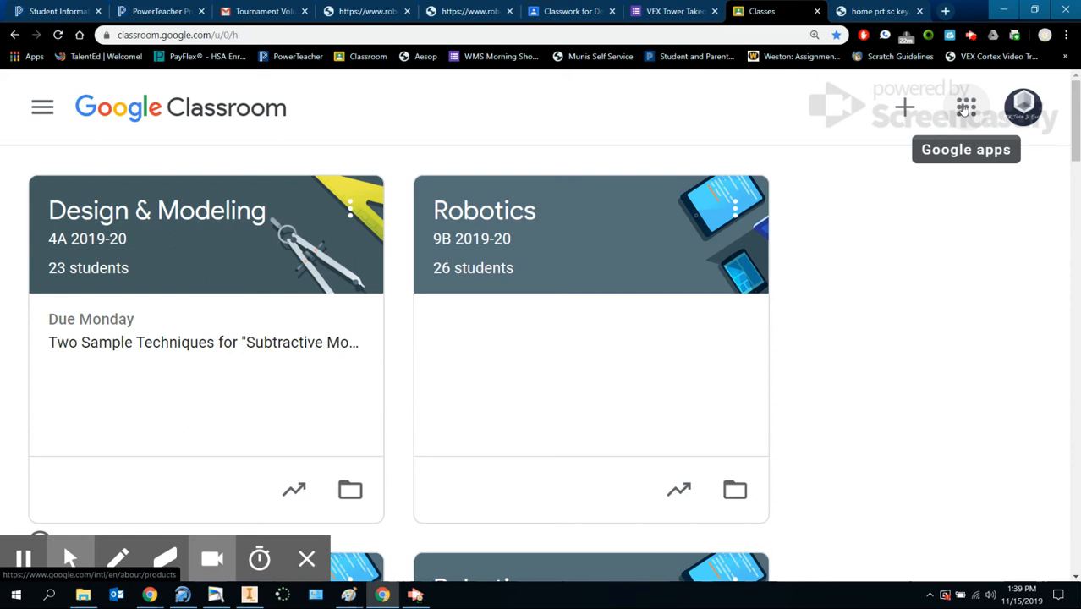
click(1022, 108)
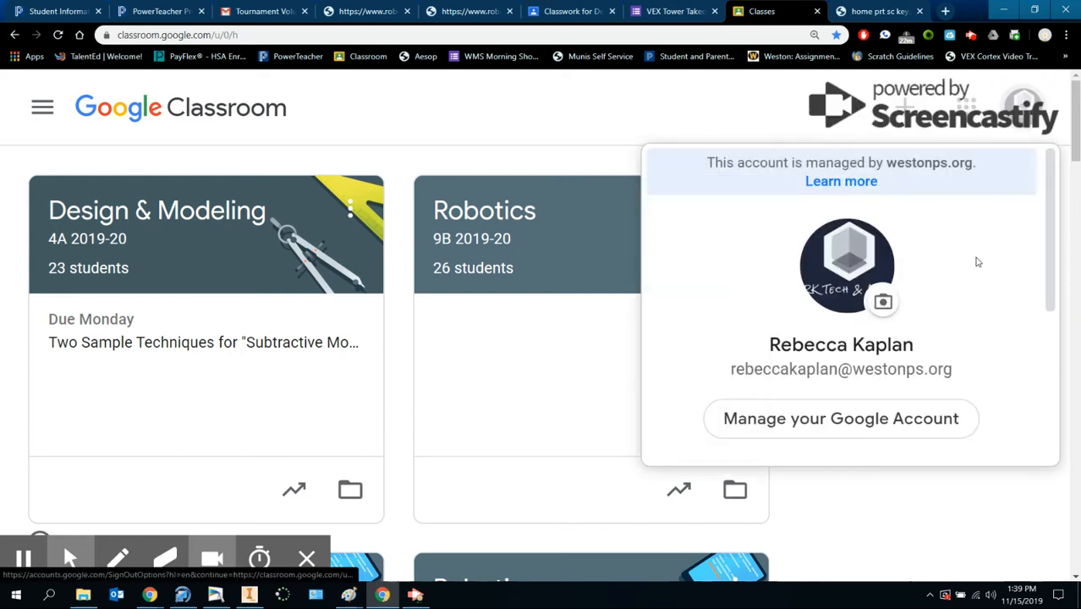
mouse_move(852, 433)
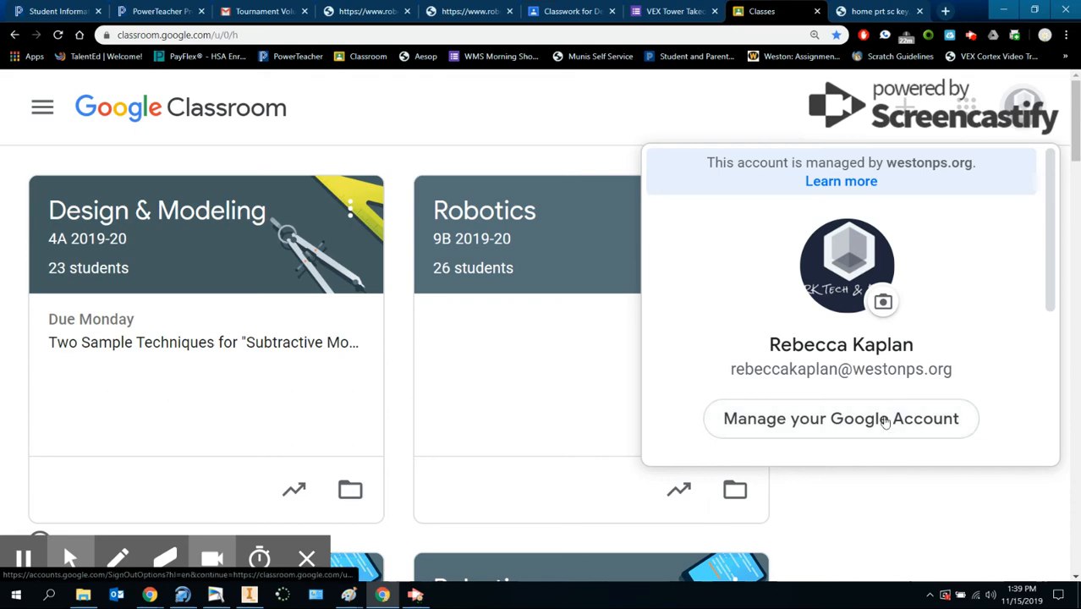
mouse_move(914, 531)
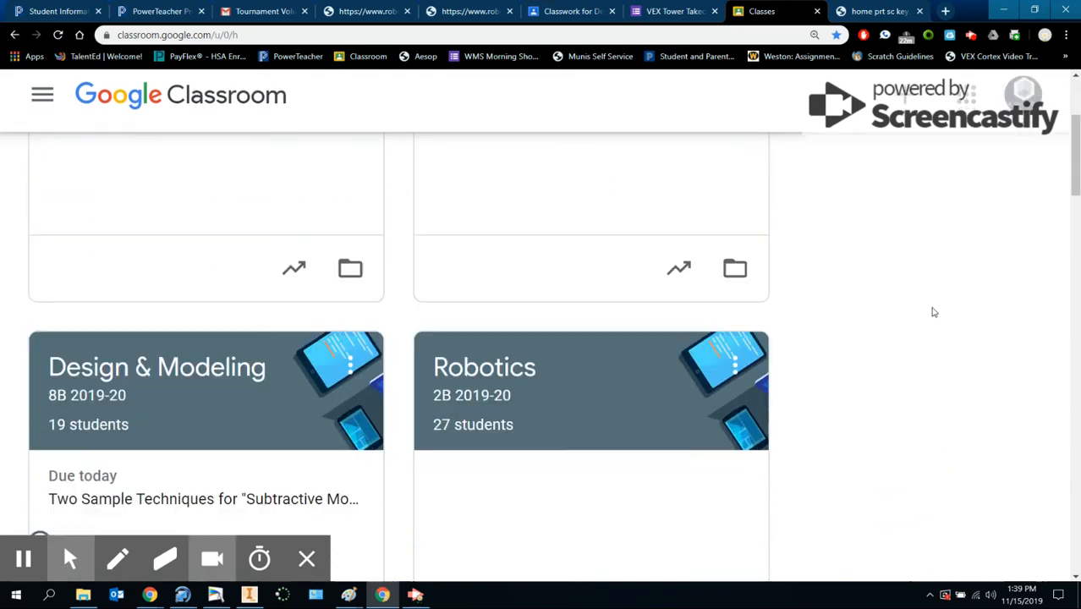
Scroll through the class cards to Design & Modeling 8B and Robotics.
scroll(down, 3)
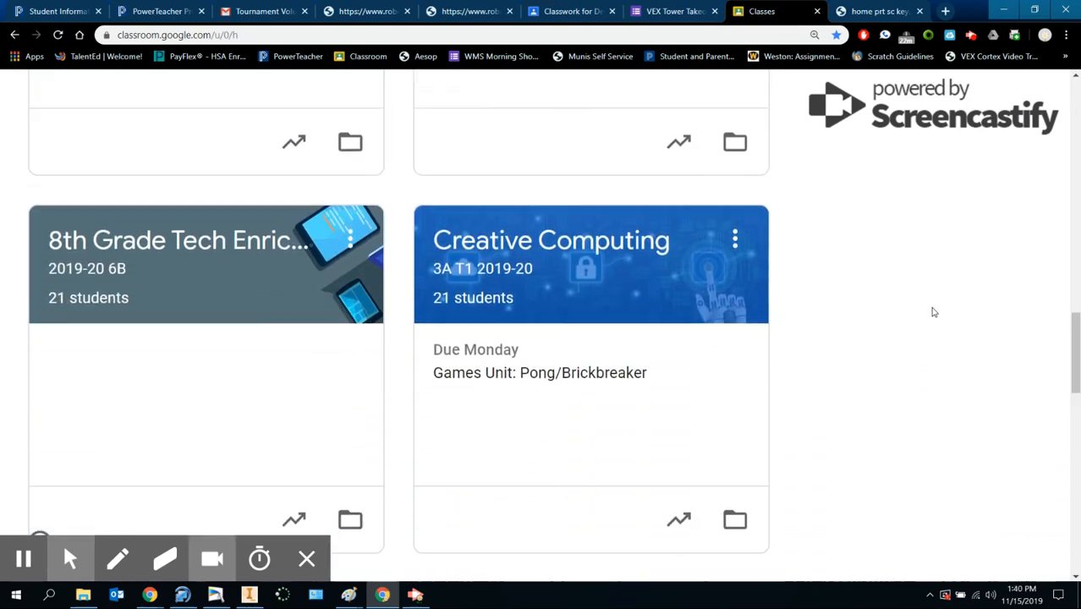
click(1046, 34)
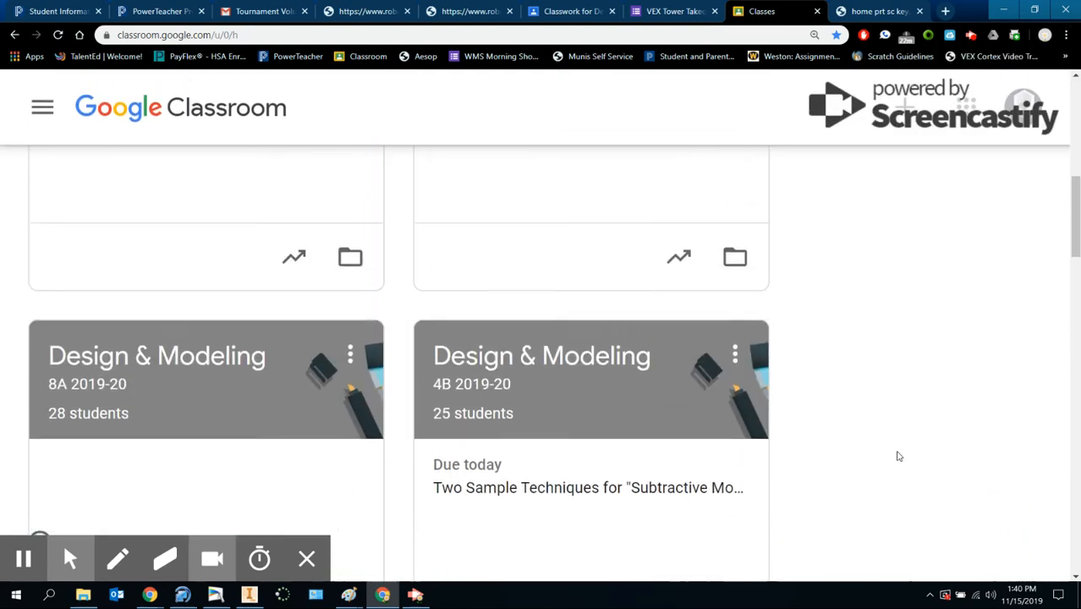
scroll(down, 3)
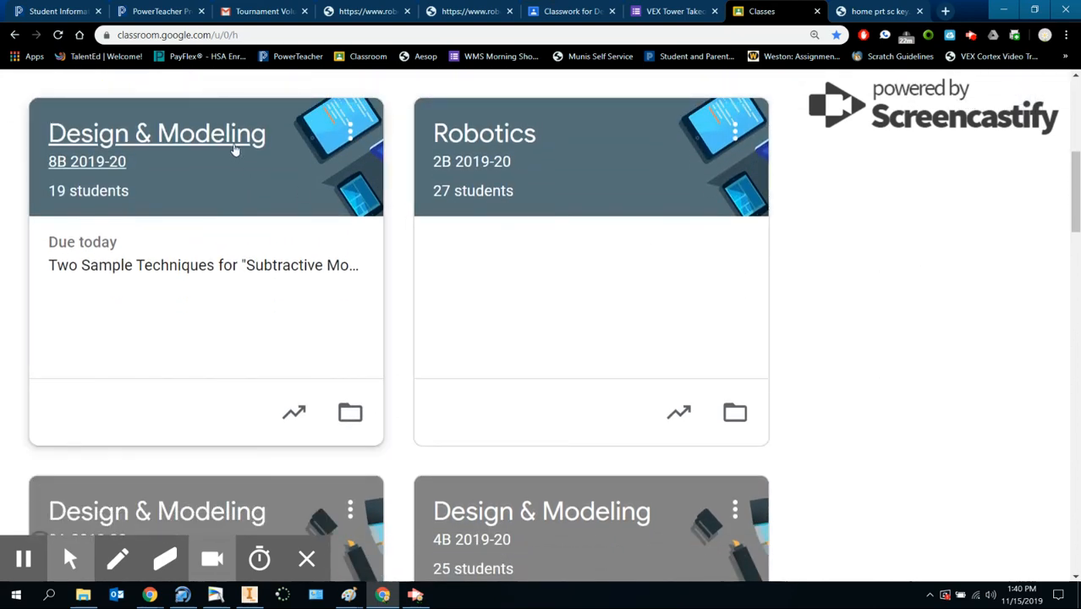
Go into Design & Modeling 8B and the CO2 Dragster Final Design assignment's Instructions.
click(155, 132)
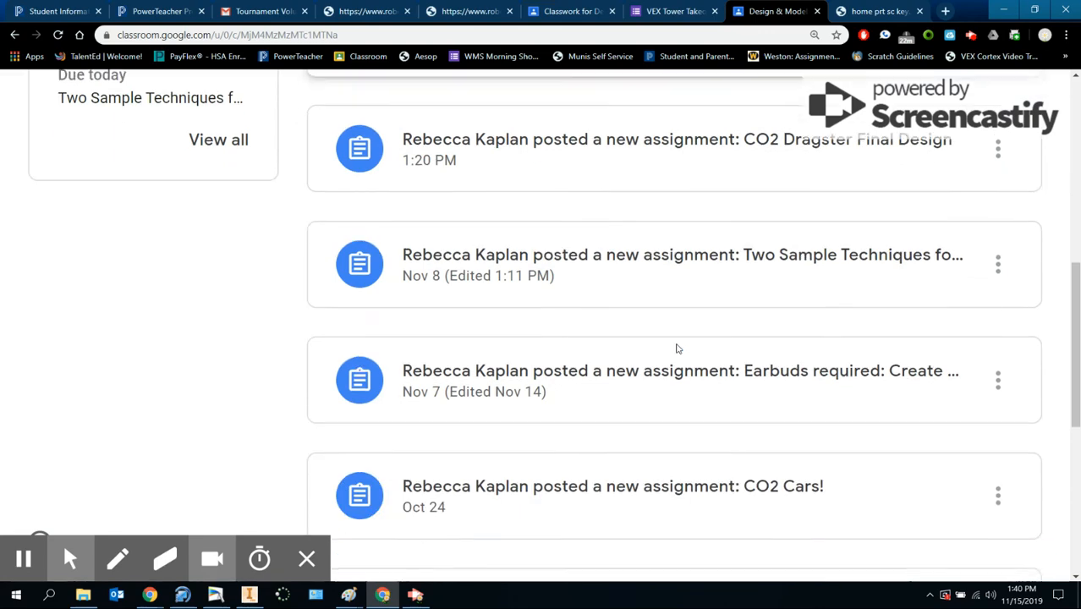
click(676, 139)
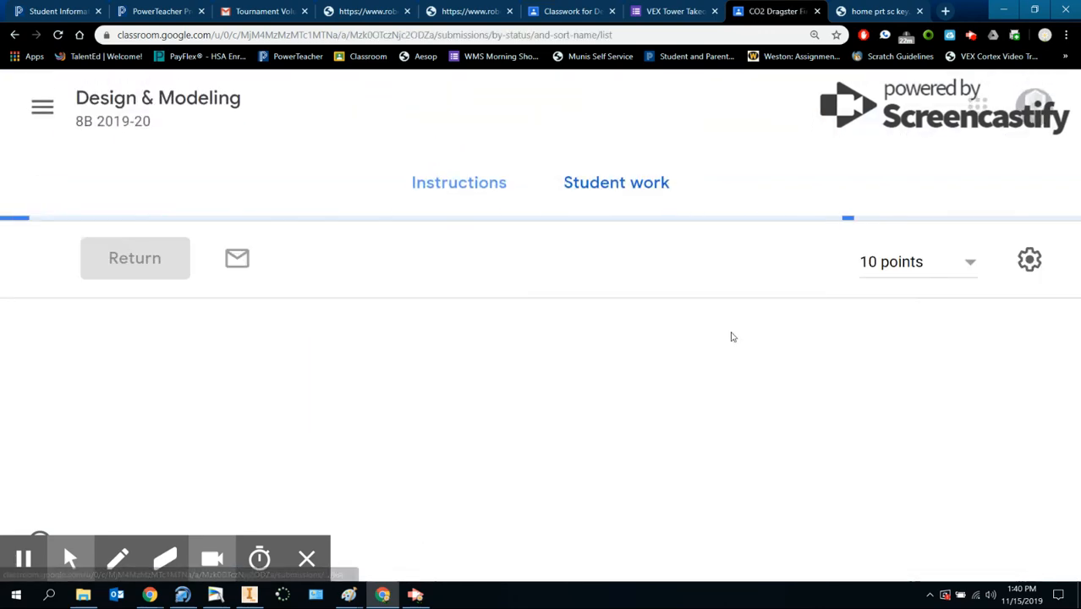
click(459, 183)
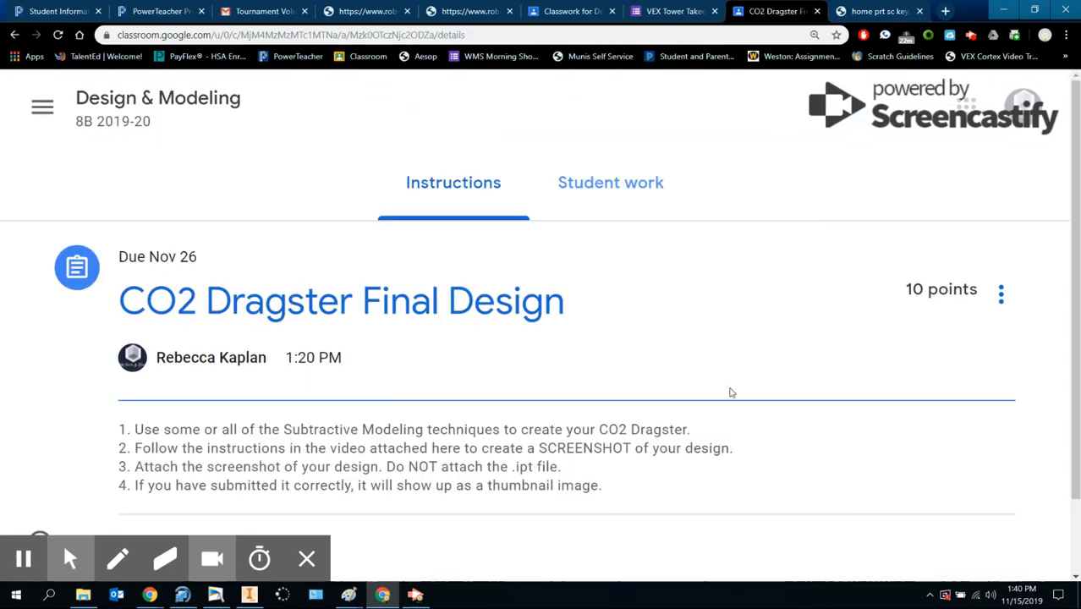
Scroll through the four-step submission instructions and bring up the screen recorder controls.
scroll(down, 3)
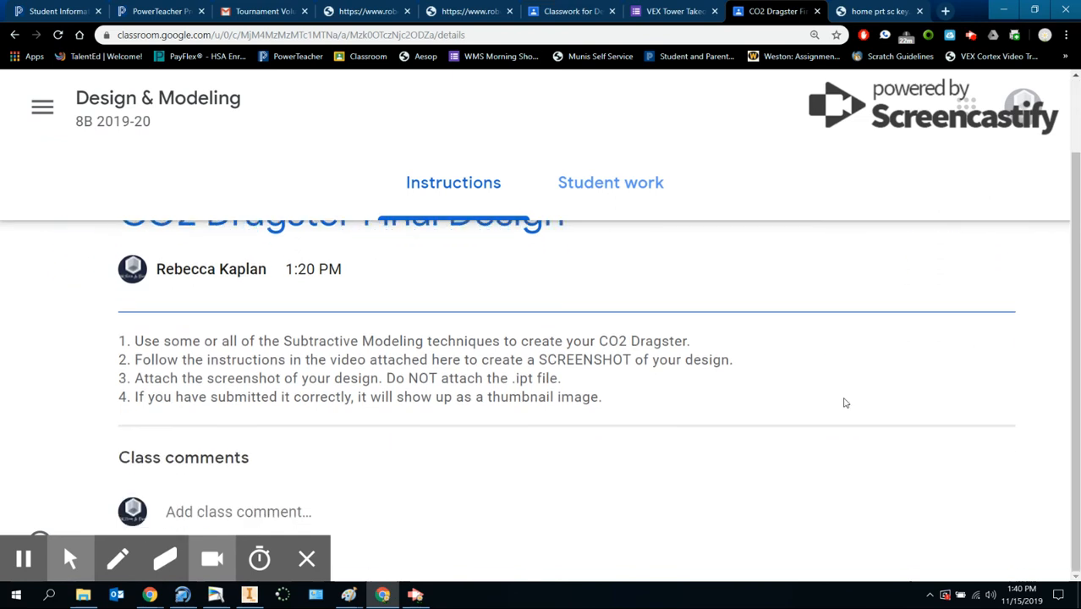
mouse_move(567, 460)
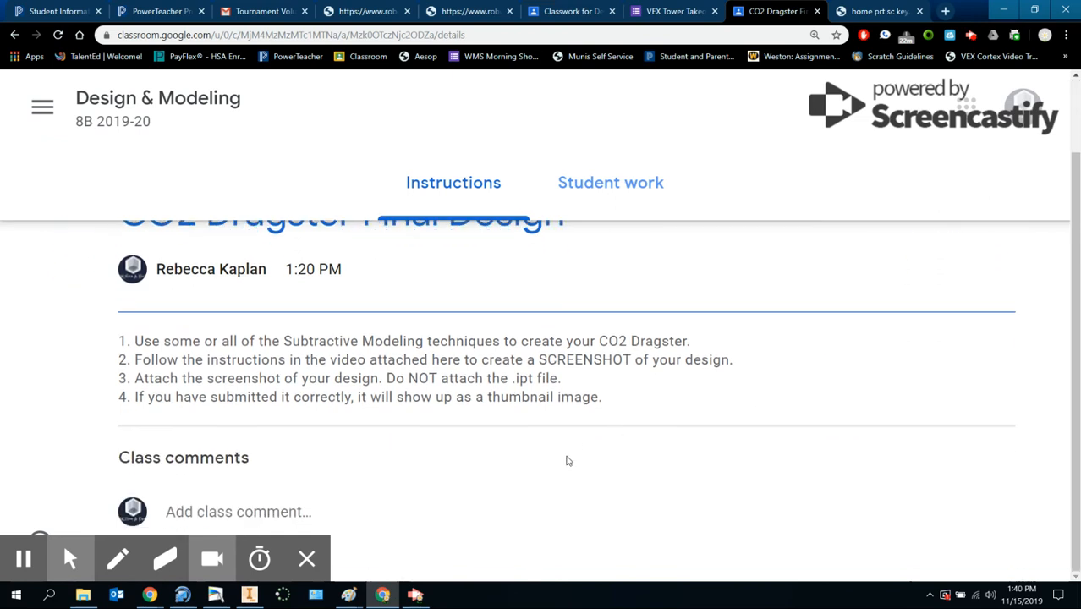
mouse_move(533, 472)
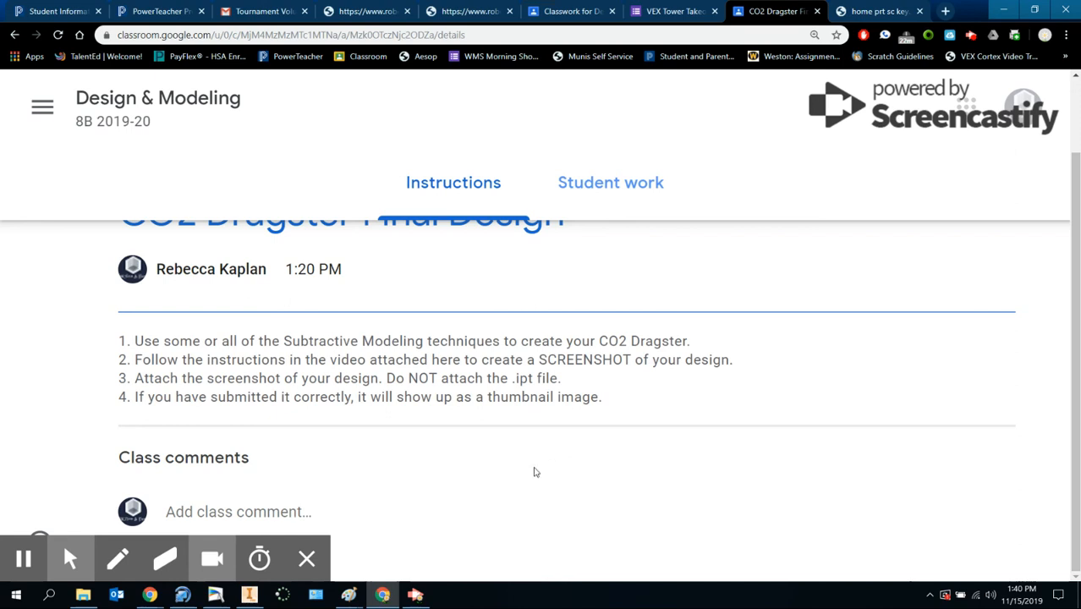
mouse_move(467, 386)
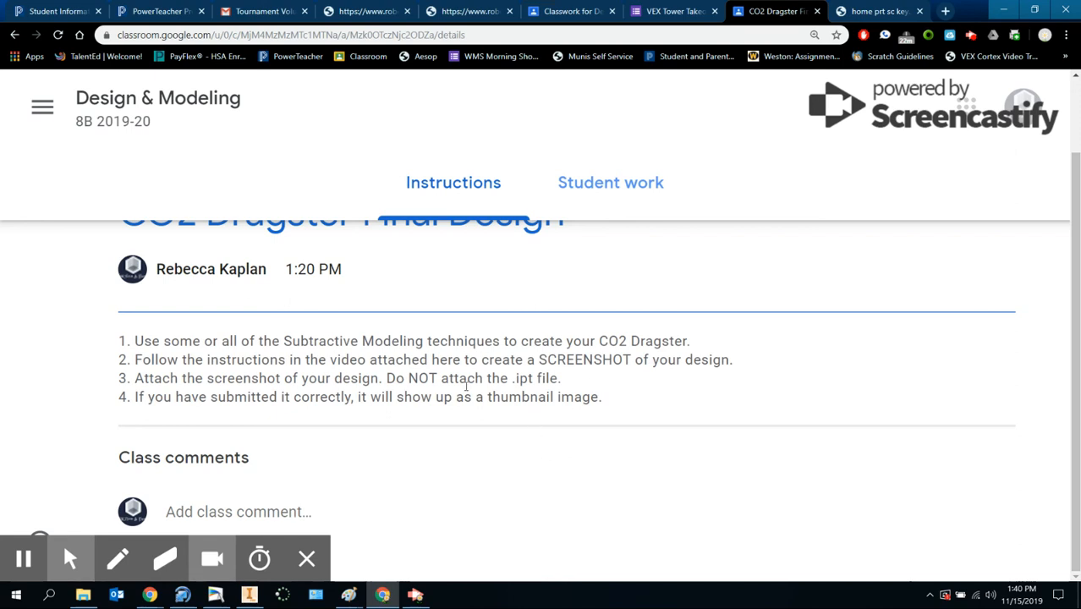
mouse_move(701, 443)
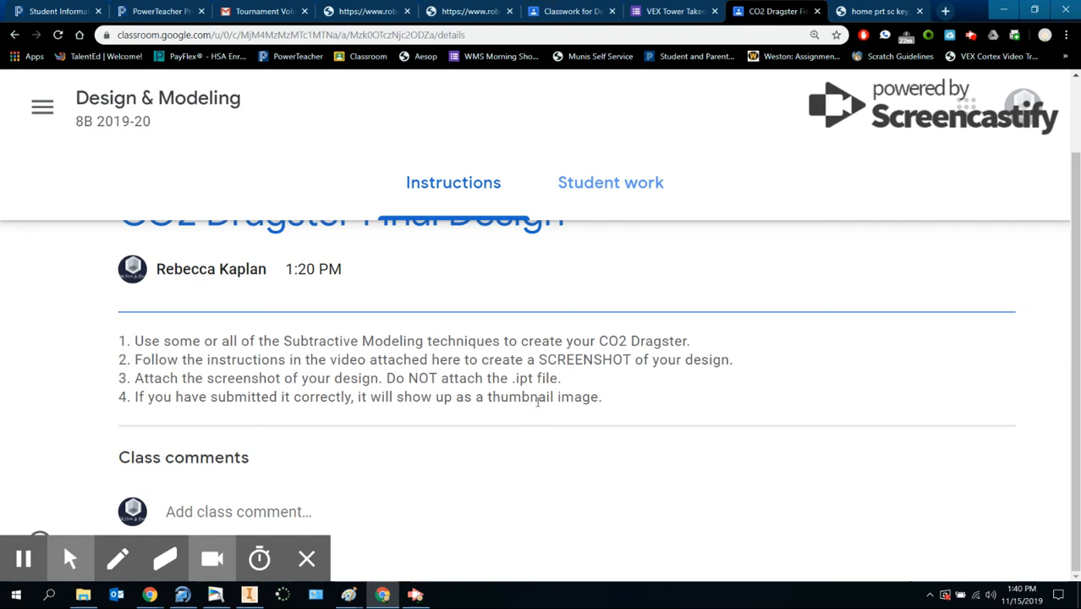
double_click(182, 457)
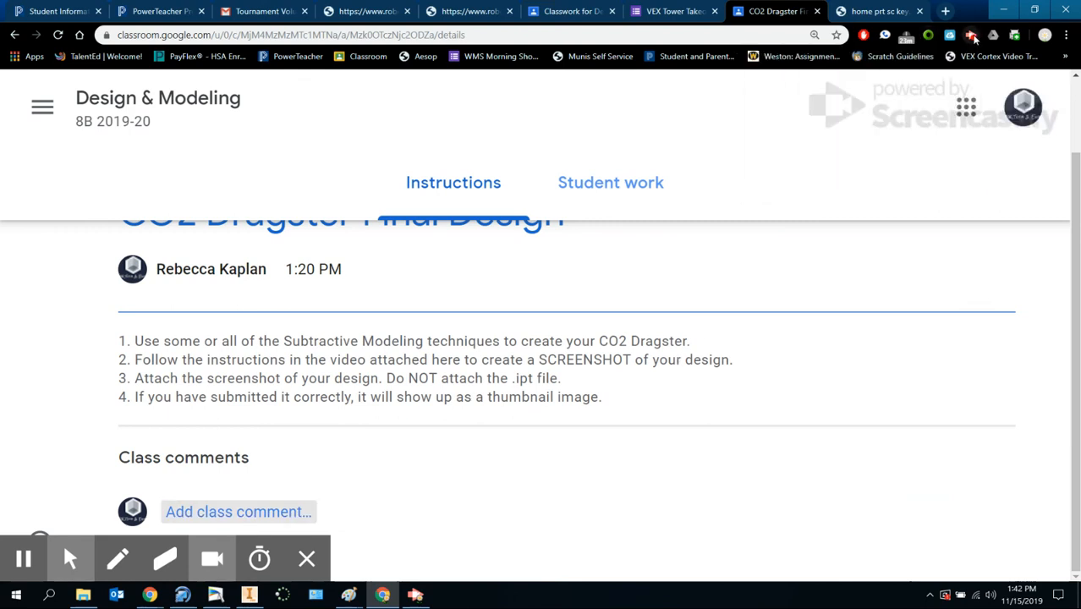
click(973, 34)
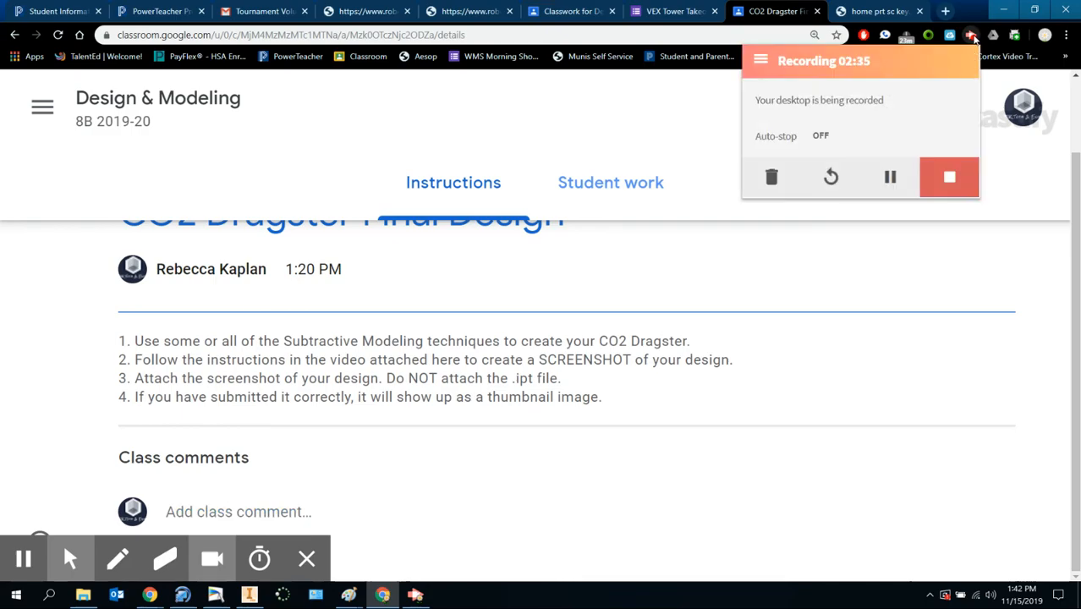